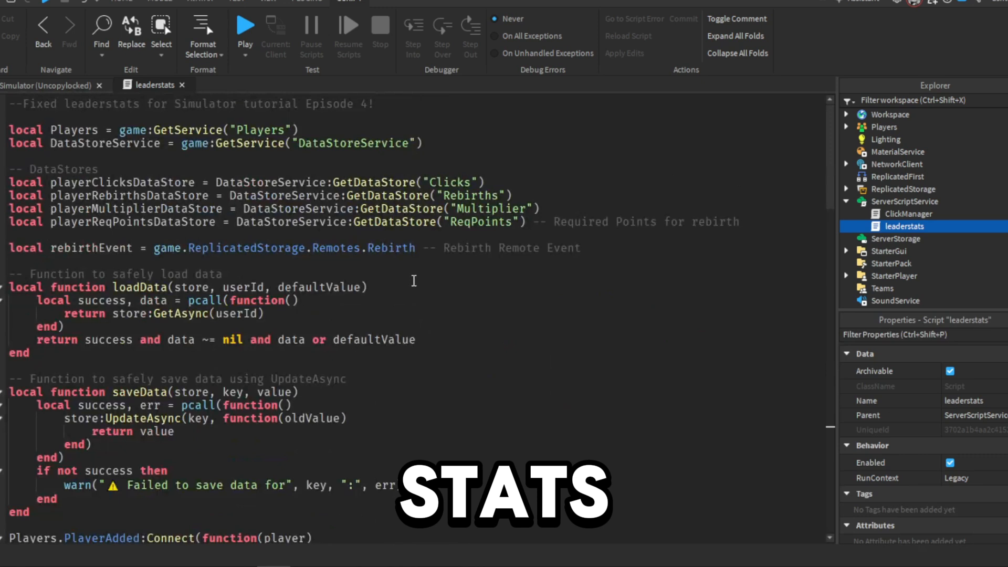
- Start the play test and raise the Clicks count to 56 with 1 rebirth shown
scroll(down, 3)
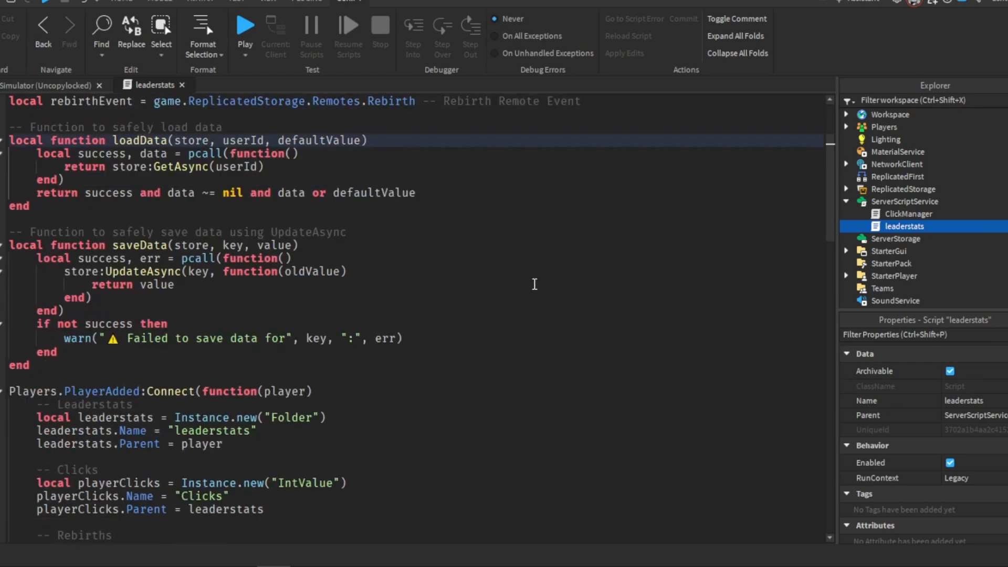
scroll(down, 3)
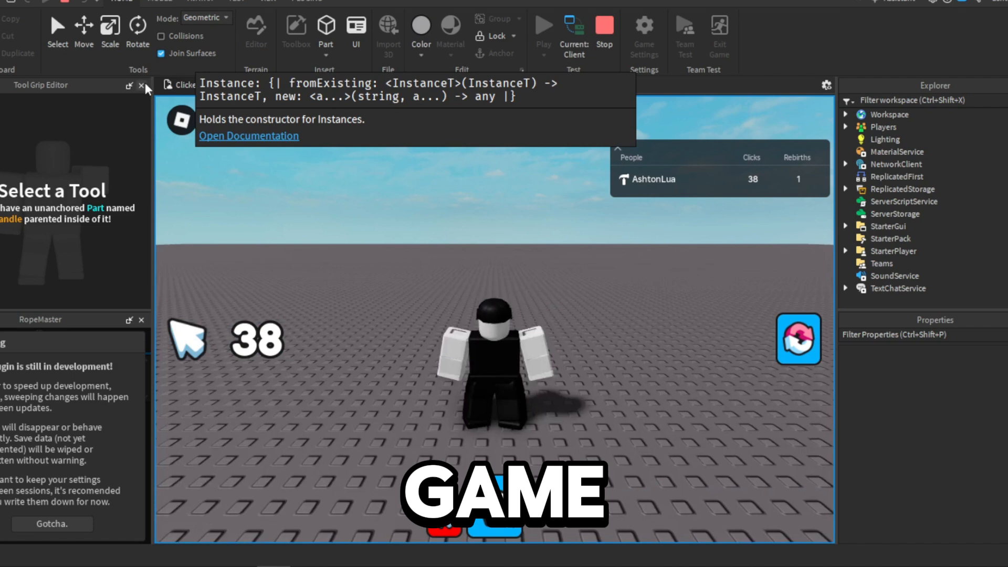
click(248, 135)
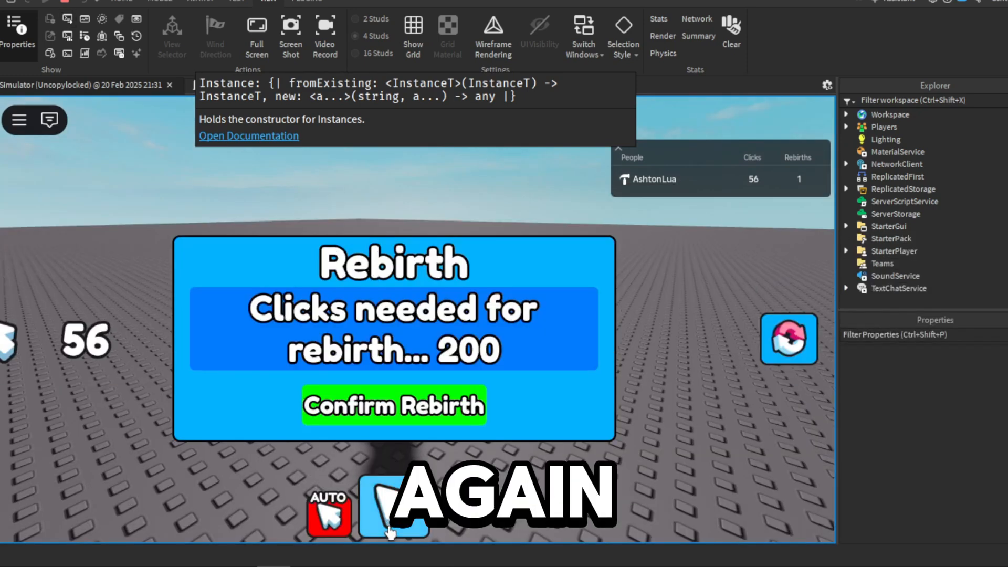
- Confirm a second rebirth so the leaderboard shows 2 rebirths and 18 clicks
click(392, 405)
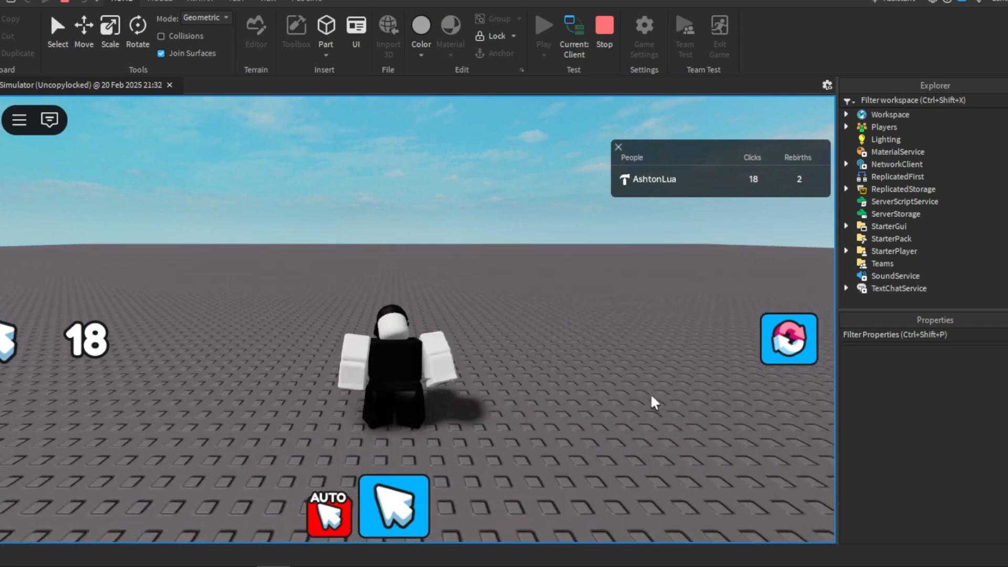